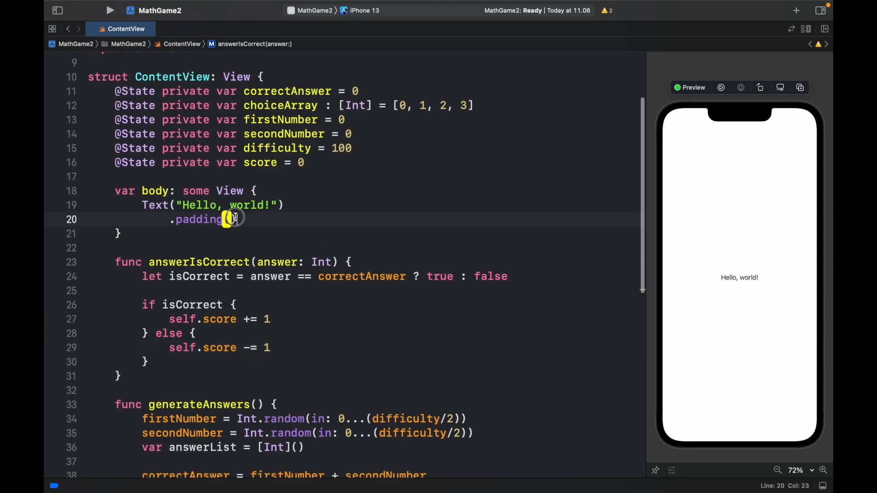
# Replace the Hello world text with a VStack holding Text("\(firstNumber) + \(secondNumber)").
pyautogui.write('VStack {')
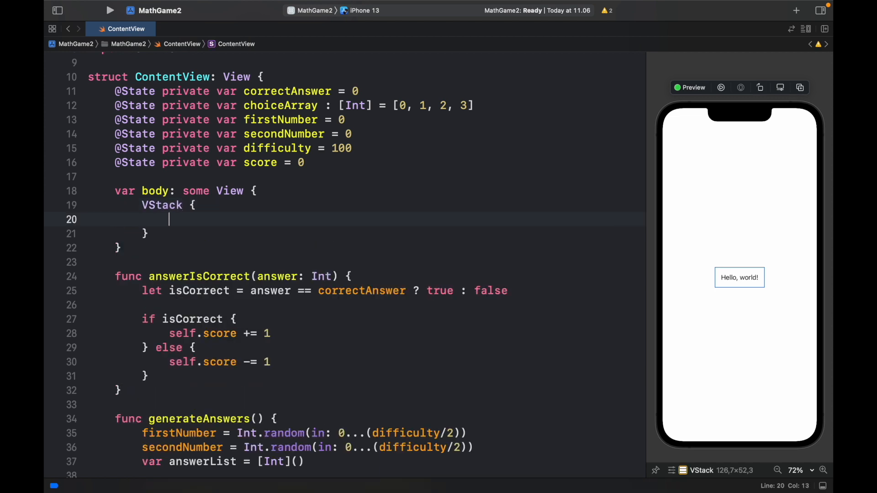
pyautogui.write('Text(')
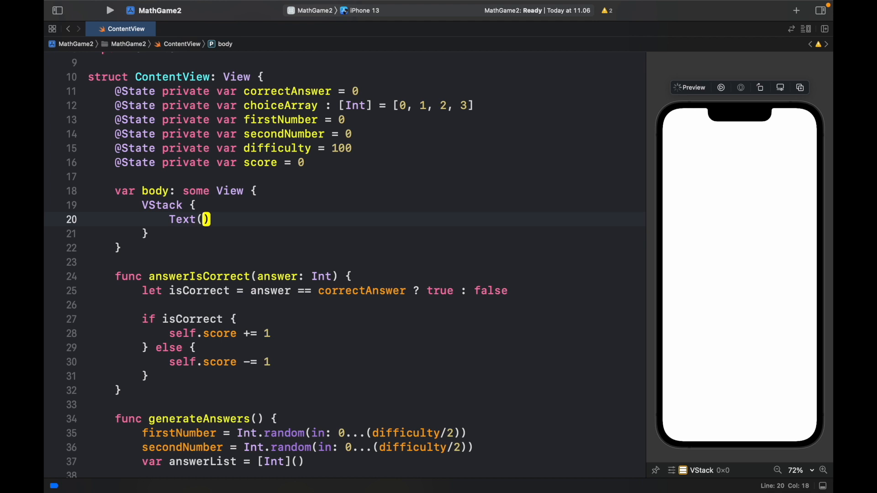
pyautogui.write('\\')
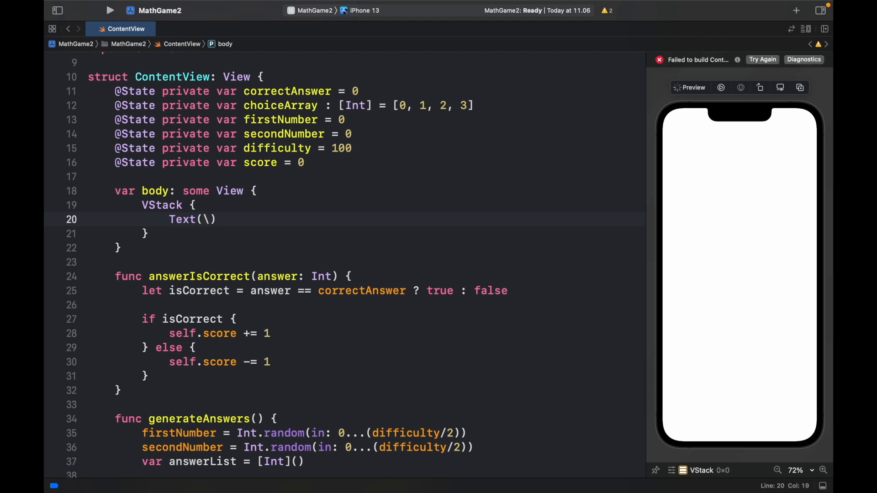
pyautogui.write('\\(first')
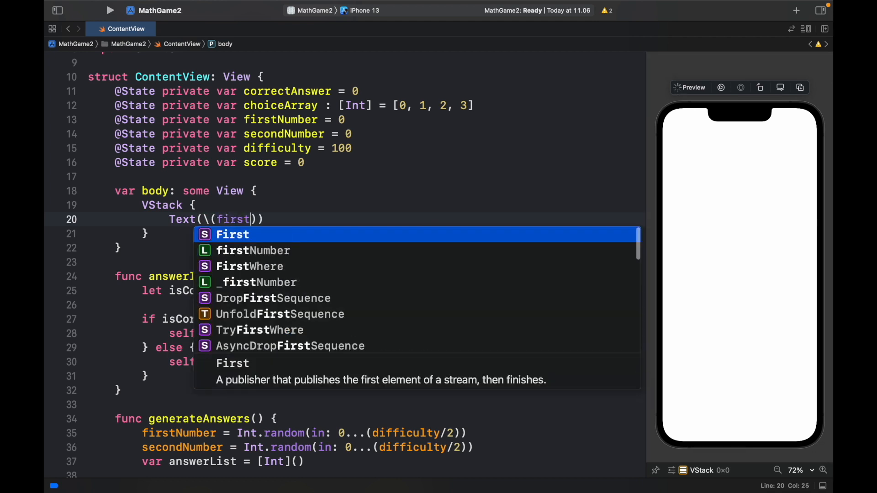
pyautogui.press('backspace')
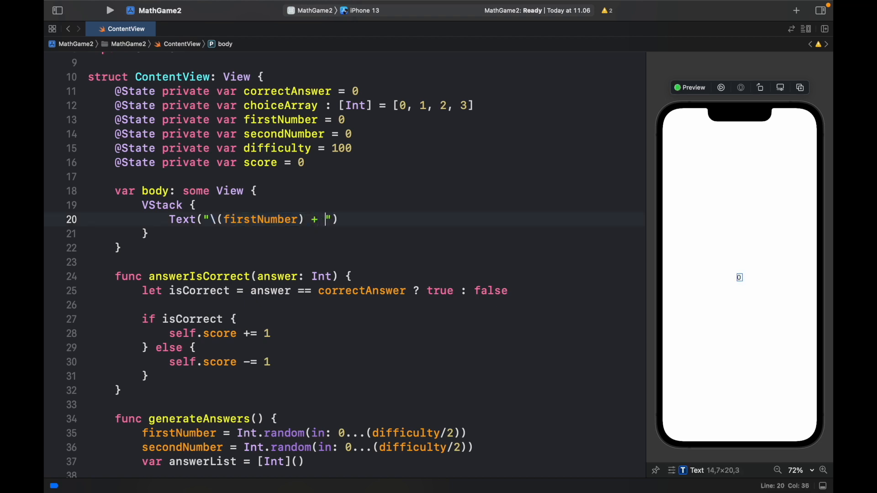
pyautogui.write('\\(secondNumber)')
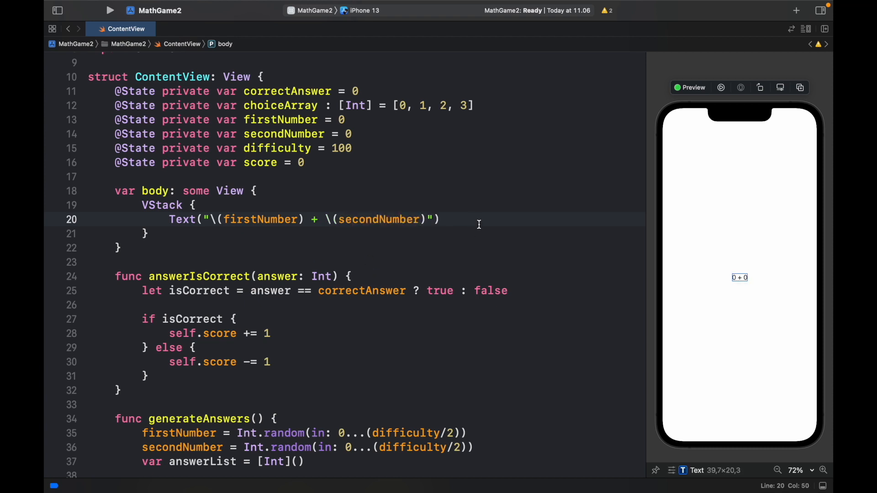
# Style the question text with .font(.largeTitle) and .bold().
pyautogui.write('.fint')
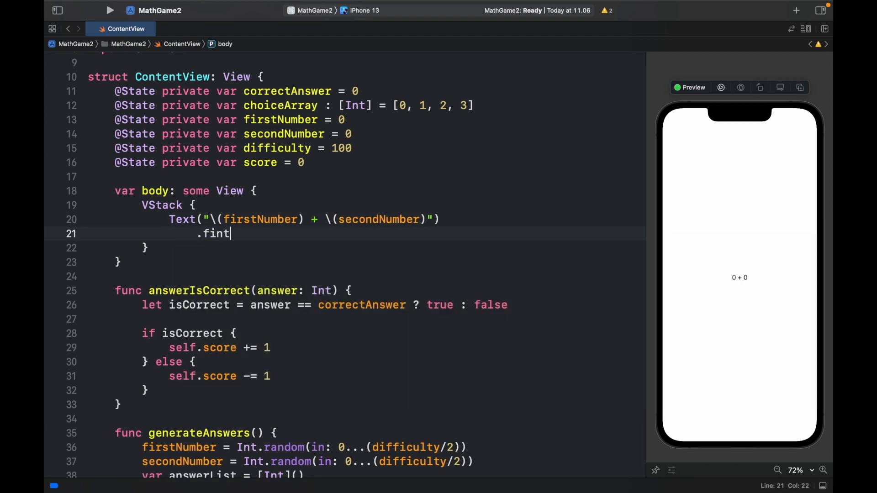
pyautogui.write('(.lka')
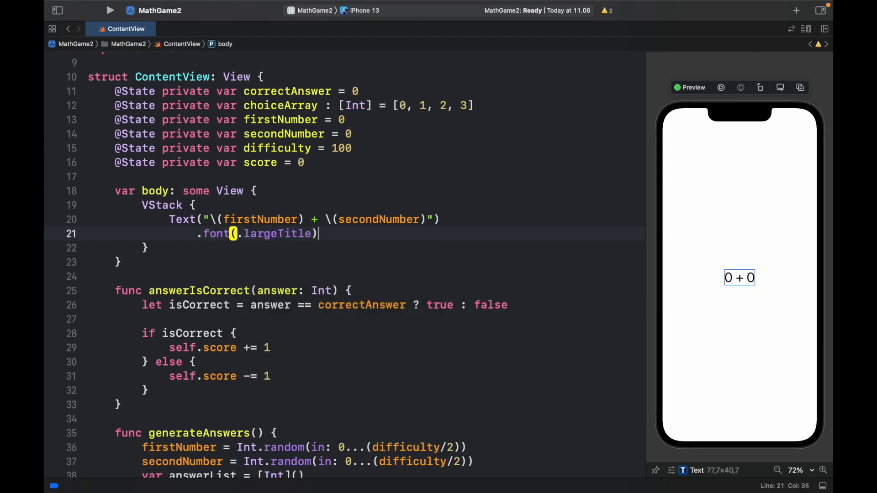
pyautogui.write('.bold(')
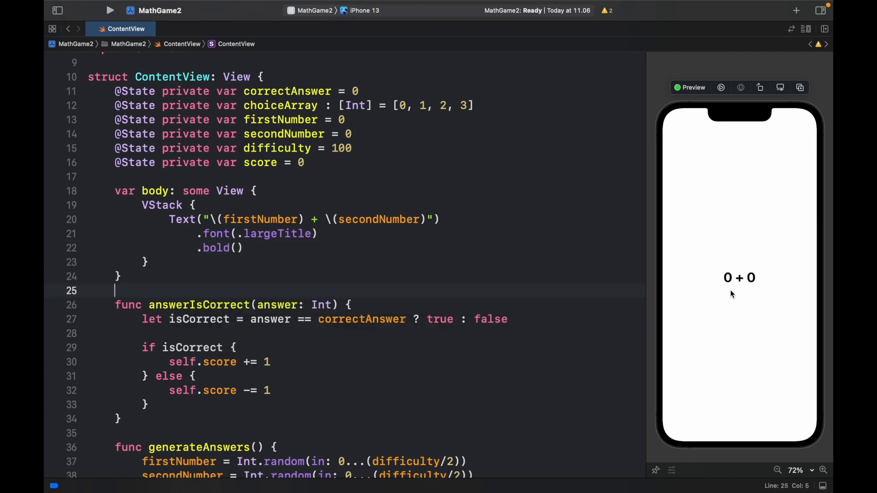
pyautogui.moveTo(514, 253)
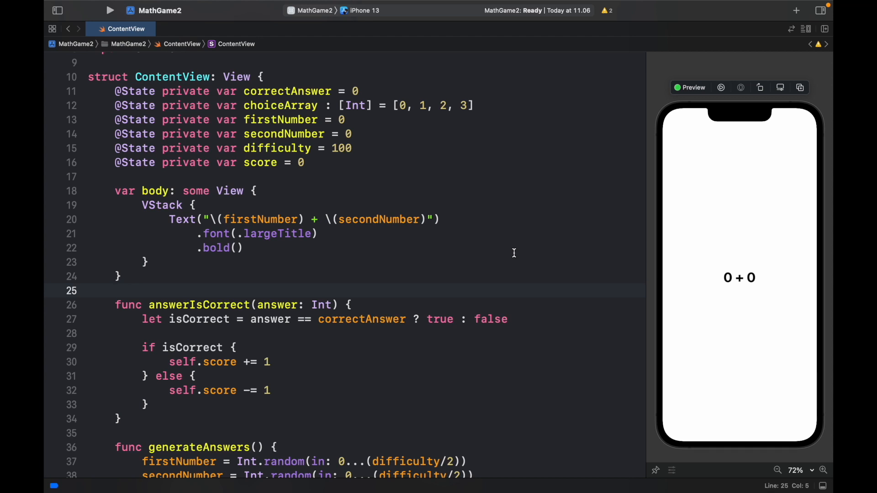
# Add .onAppear(perform: generateAnswers) after the VStack's closing brace.
pyautogui.click(114, 291)
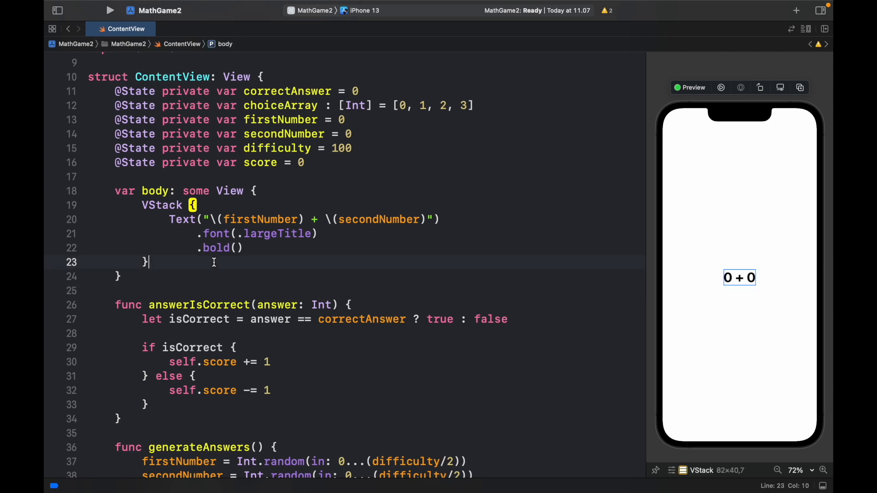
pyautogui.write('.onAppear(perform: (() -> Void)?')
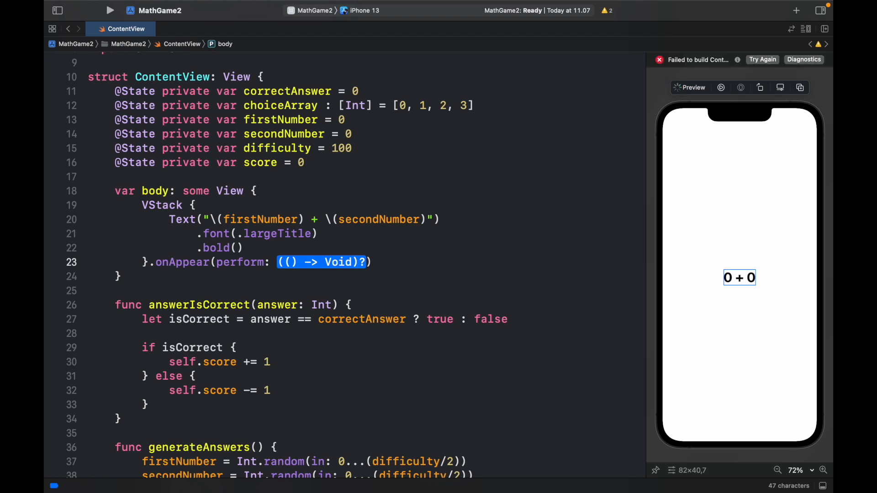
pyautogui.write('geb')
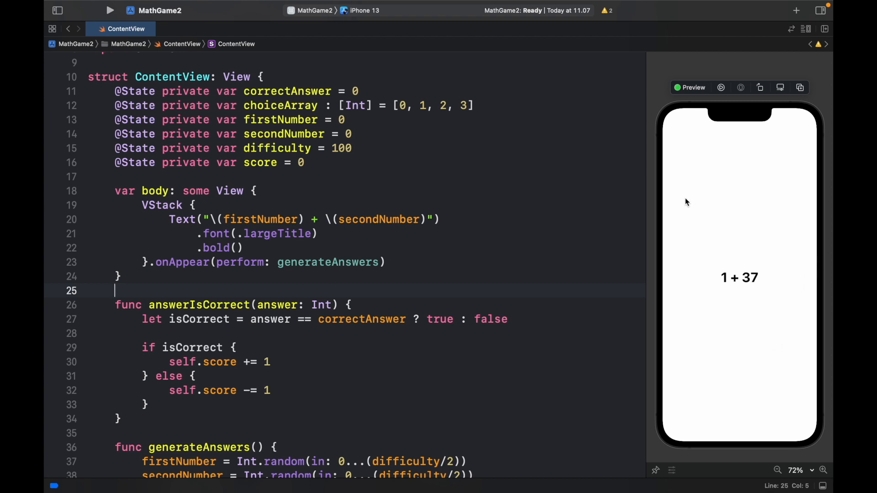
pyautogui.moveTo(755, 298)
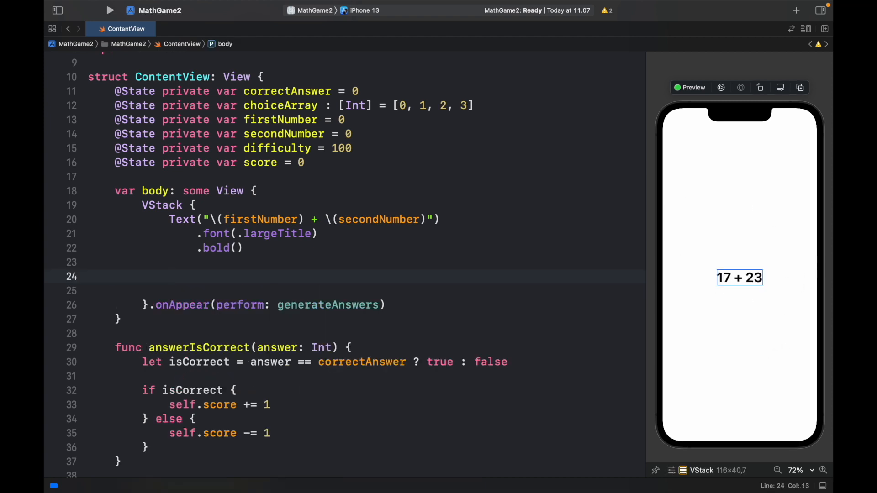
# Add an HStack containing a ForEach over 0..<2 with an index closure.
pyautogui.write('HStack')
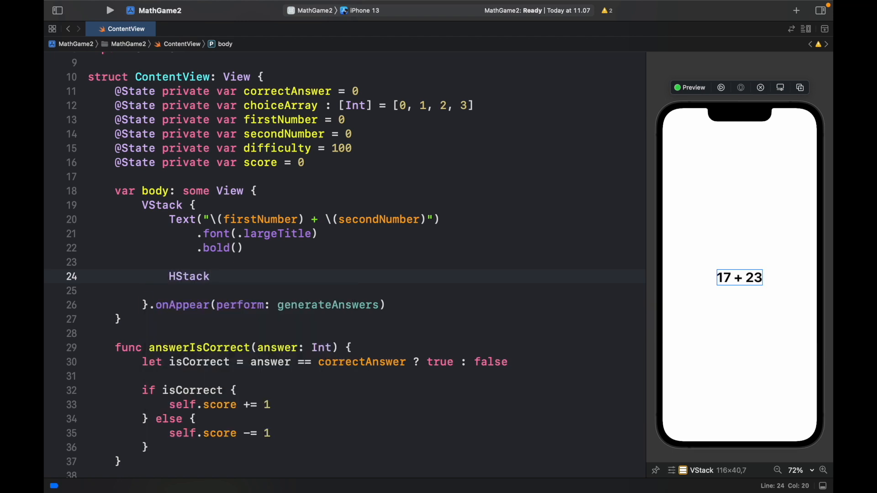
pyautogui.write('For')
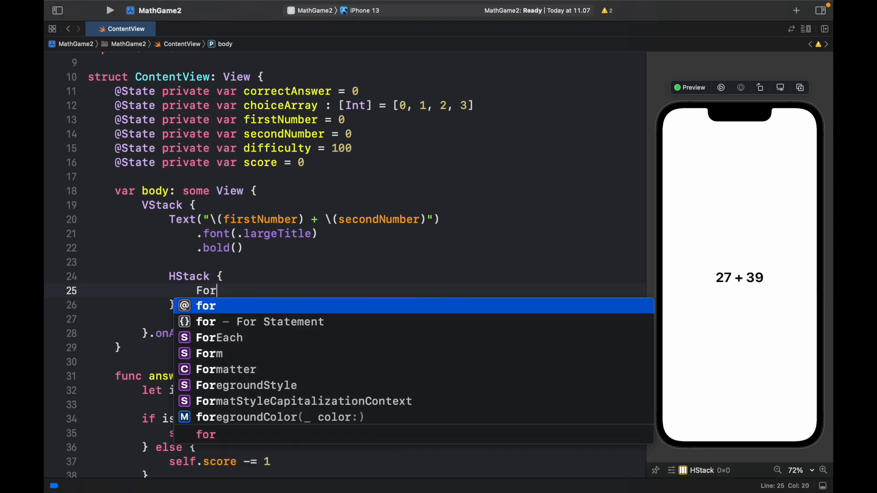
pyautogui.click(218, 337)
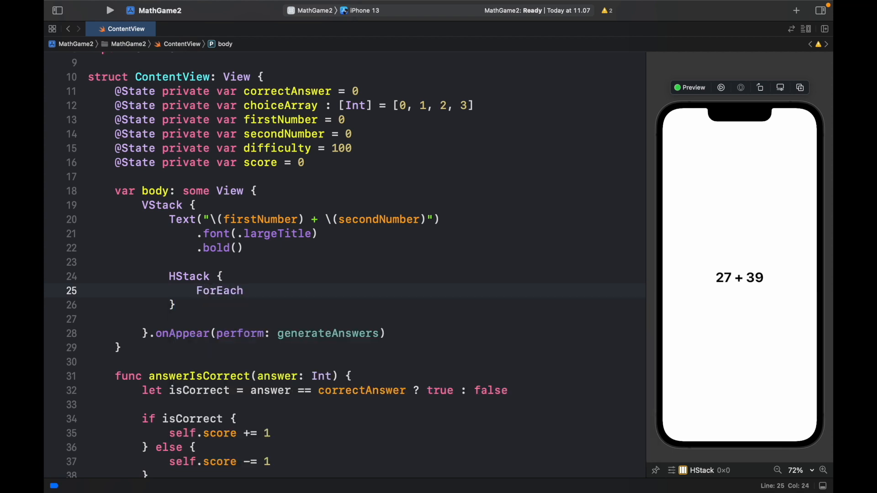
pyautogui.write('(0..')
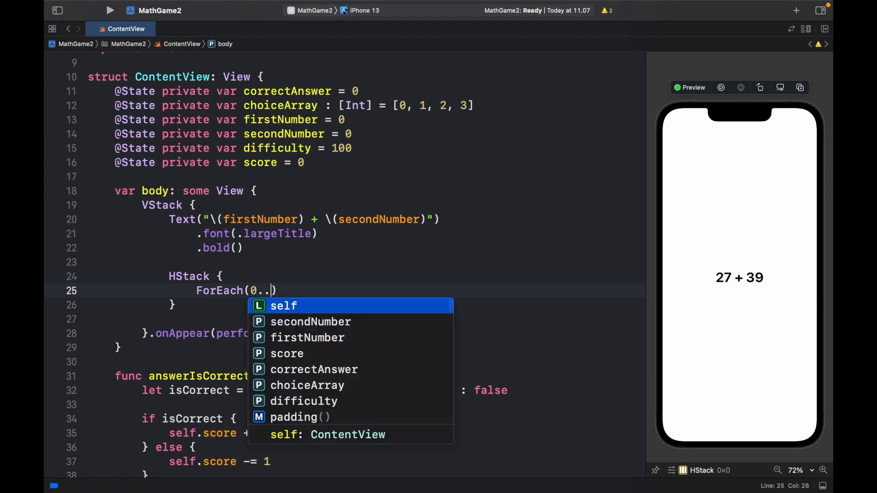
pyautogui.write('<2)')
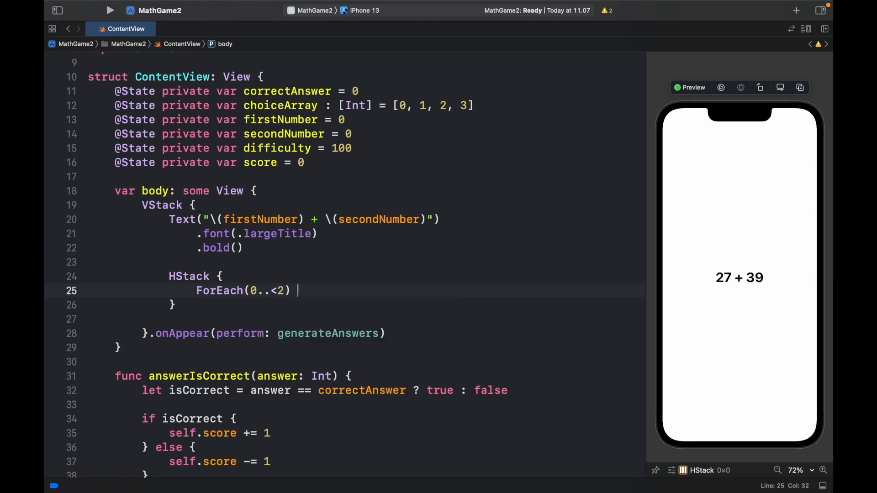
pyautogui.write('{ index in')
pyautogui.write('answerIsCorrect(answer: Int')
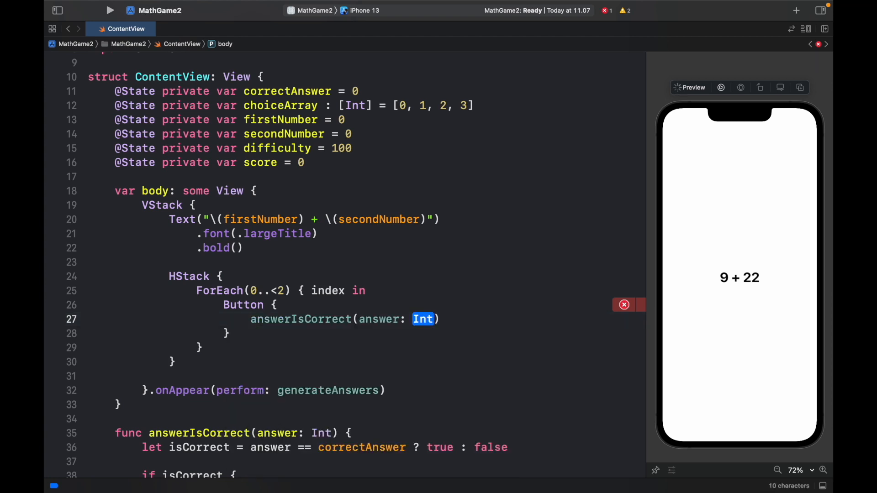
# Make the button action check choiceArray[index] and call generateAnswers().
pyautogui.write('choiceArray[')
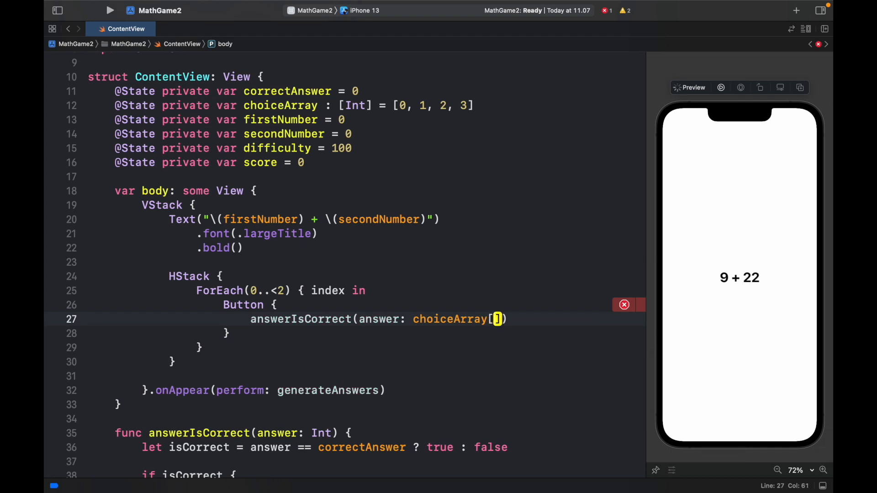
pyautogui.write('index')
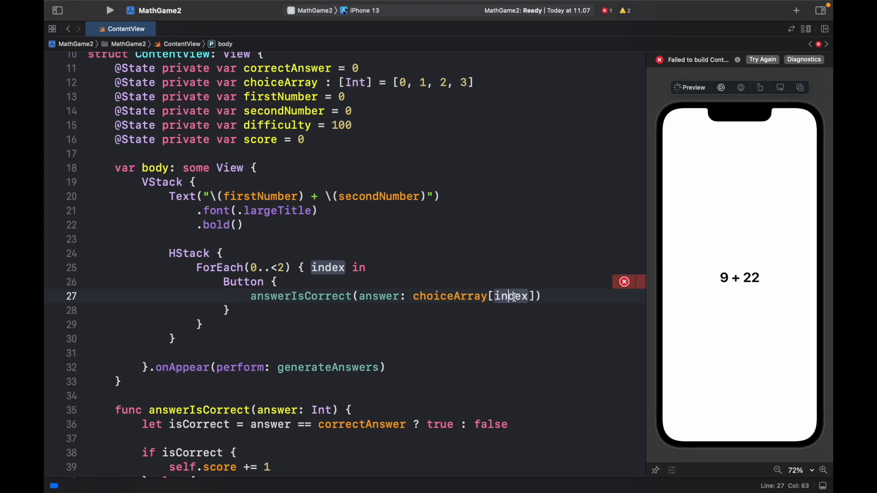
pyautogui.write('ge')
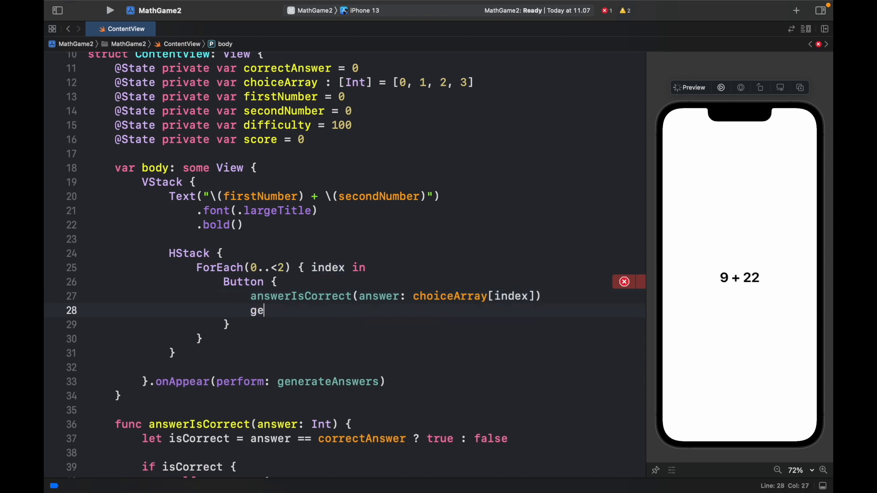
pyautogui.write('nerateAnswers()')
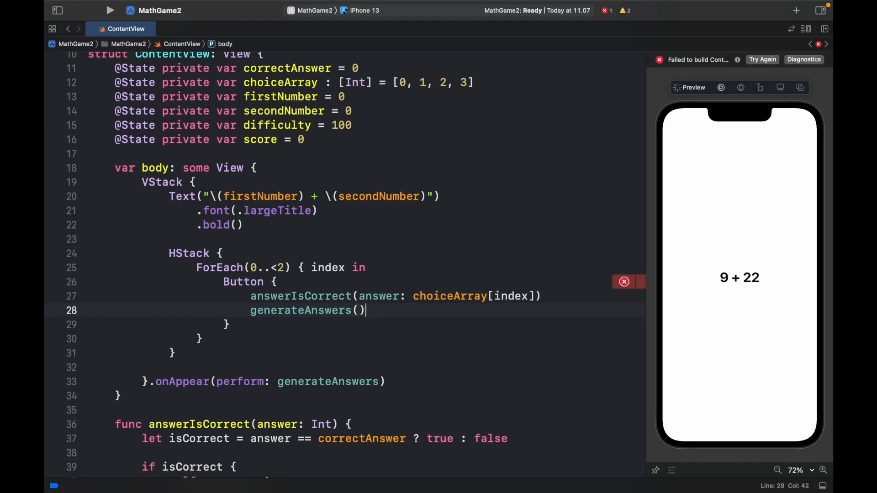
# Give the button a label of AnswerButton(number: choiceArray[index]).
pyautogui.click(286, 324)
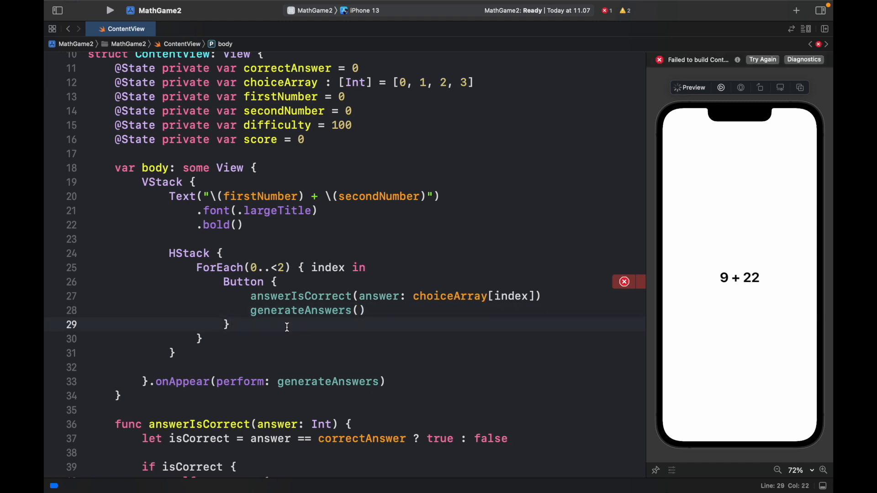
pyautogui.write('label: {')
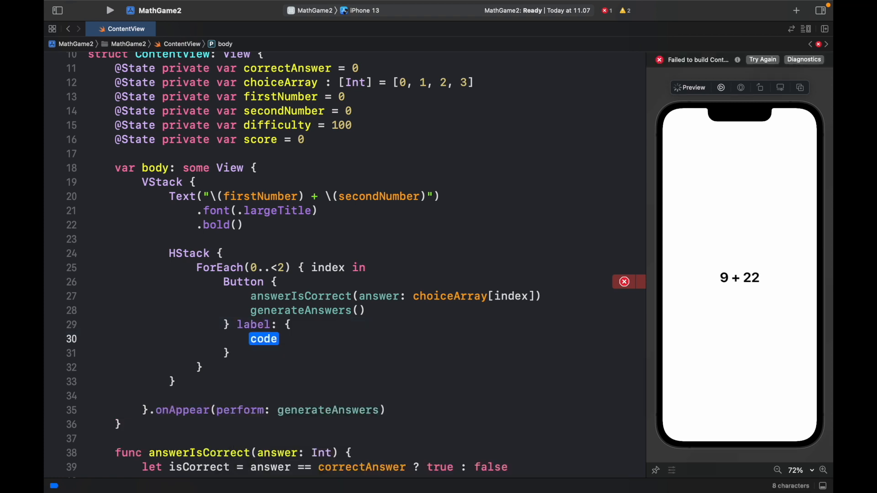
pyautogui.write('AnswerButton')
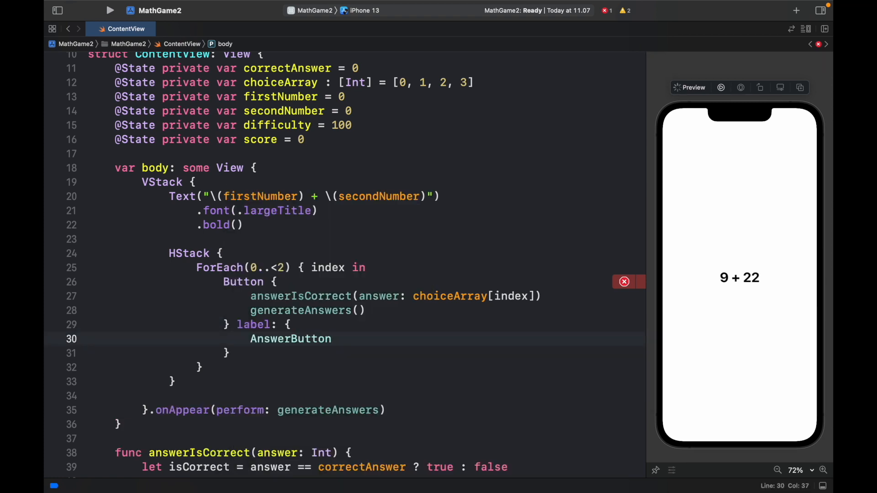
pyautogui.write('(number: Int)')
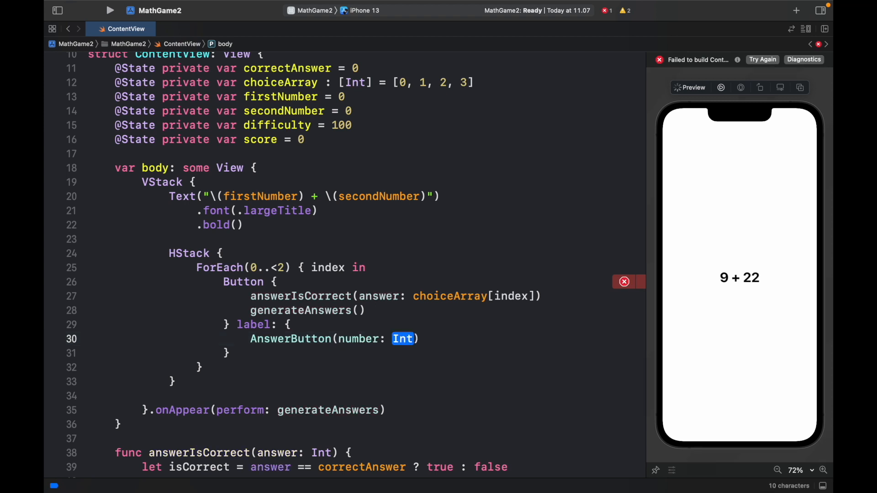
pyautogui.write('choiceArray[')
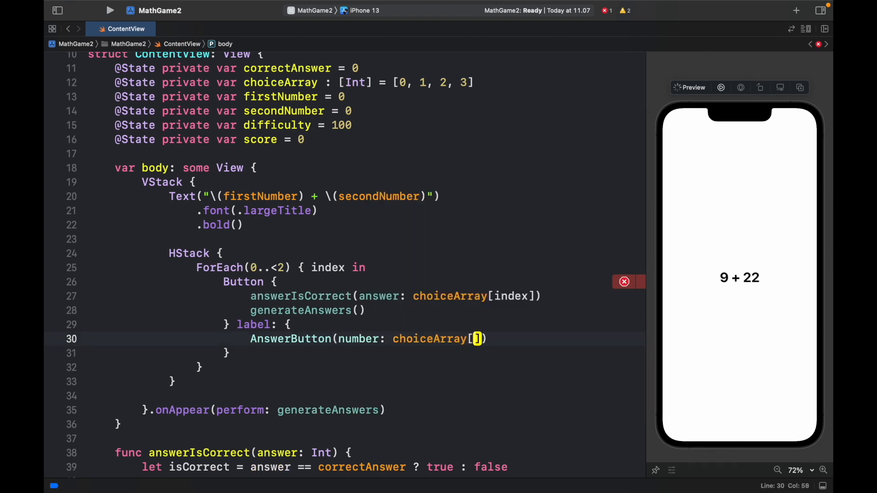
pyautogui.write('index')
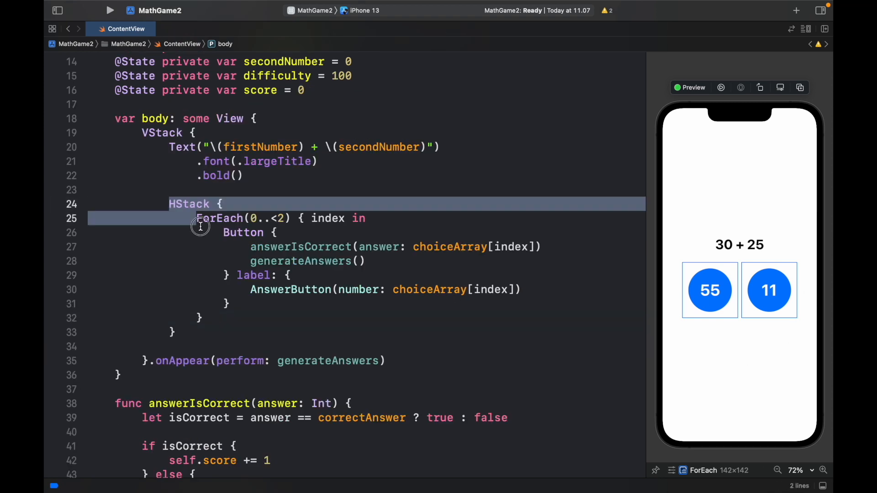
# Duplicate the HStack with its ForEach and change the range to 2..<4.
pyautogui.click(174, 332)
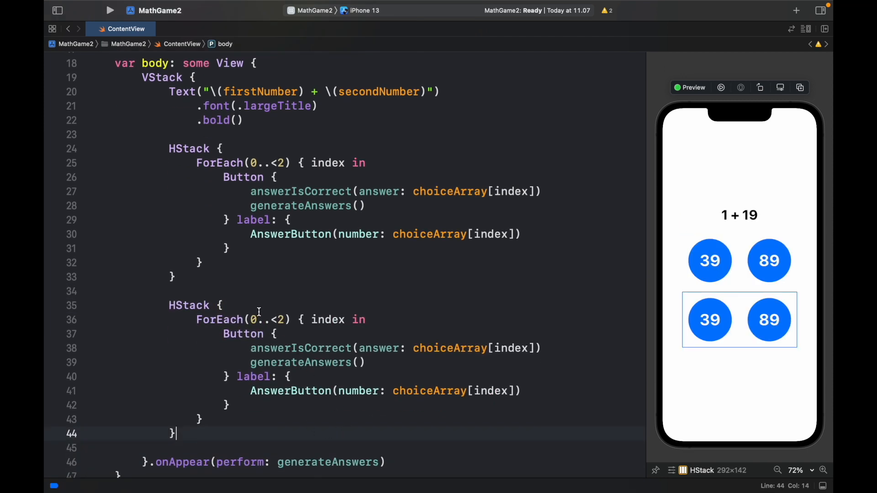
pyautogui.write('2')
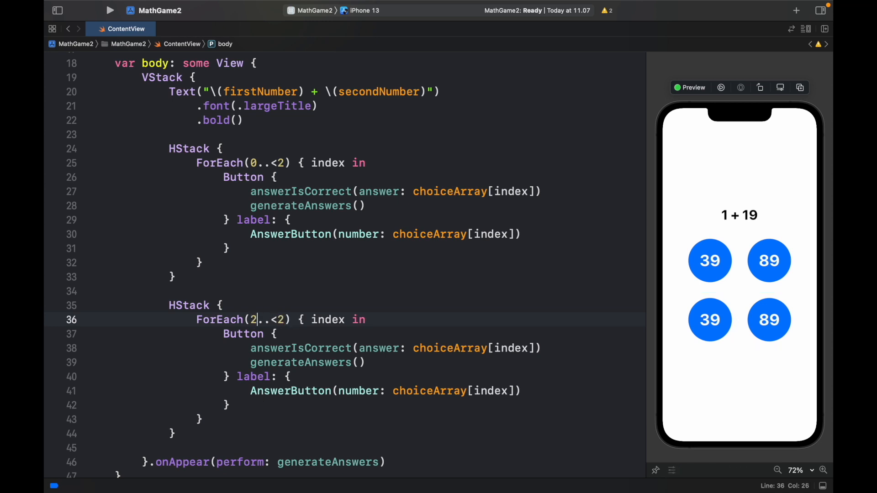
pyautogui.write('4')
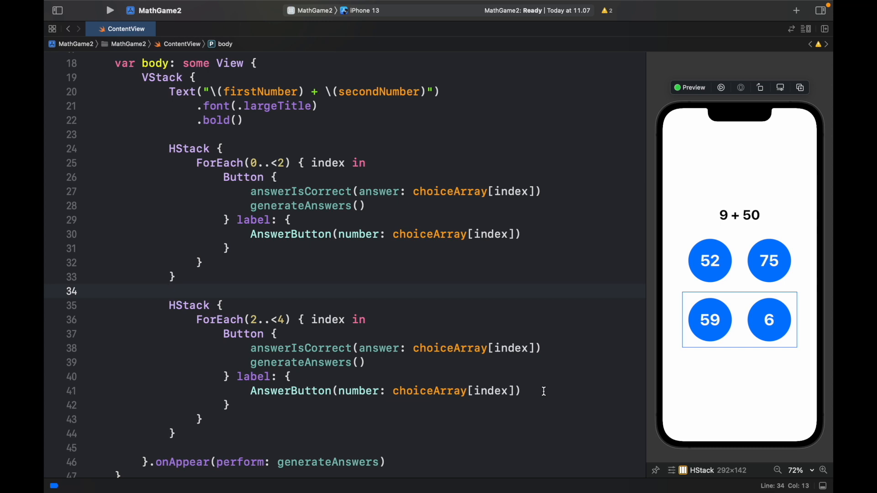
pyautogui.moveTo(380, 299)
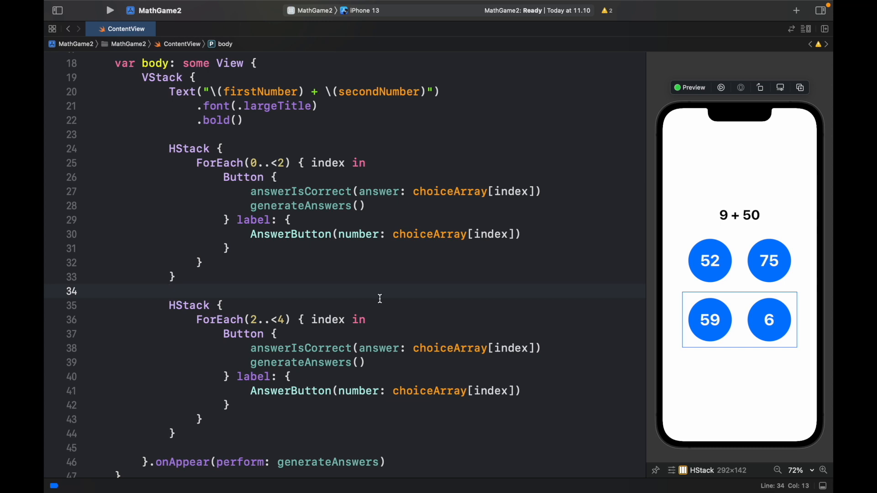
pyautogui.scroll(-3)
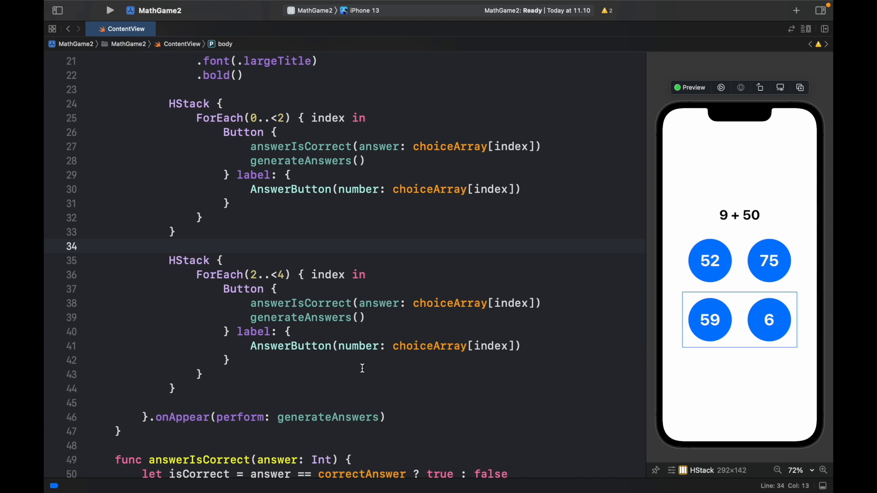
# Add Text("Score \(score)") below the answers with .font(.headline) and .bold().
pyautogui.write('Text(')
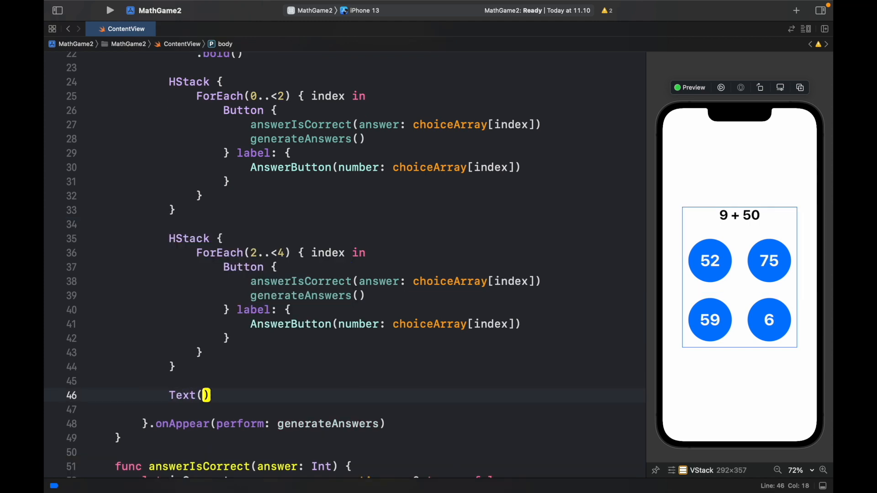
pyautogui.write('"Score"')
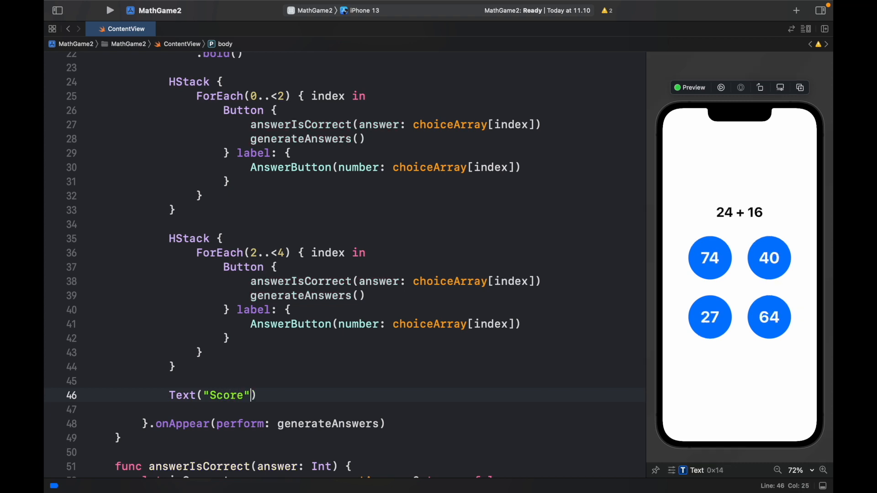
pyautogui.write('\\()')
pyautogui.click(356, 408)
pyautogui.write('.font(.)')
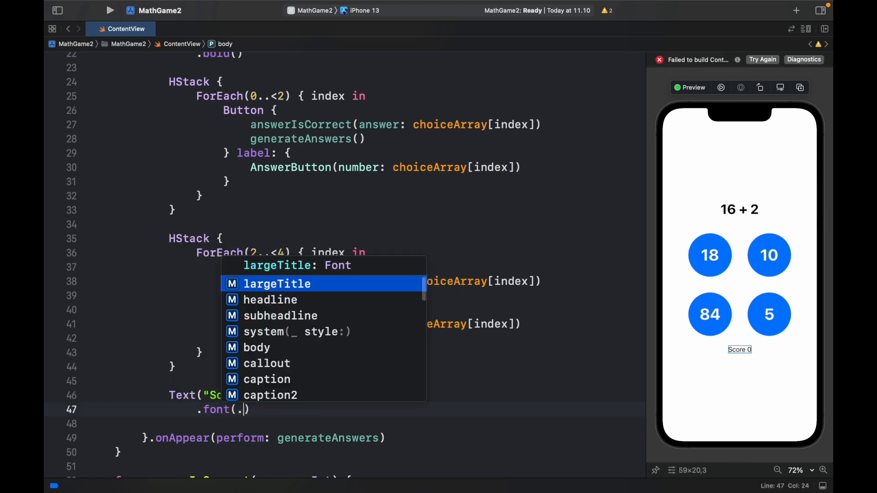
pyautogui.click(270, 299)
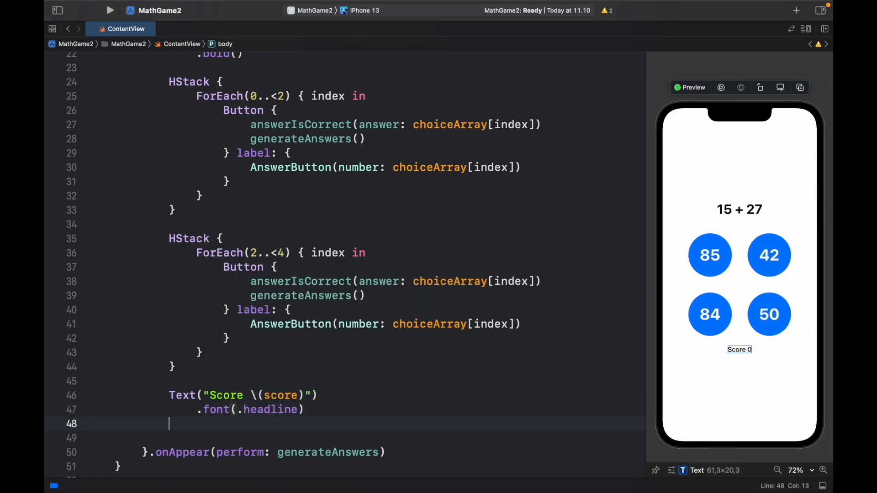
pyautogui.write('.bold()')
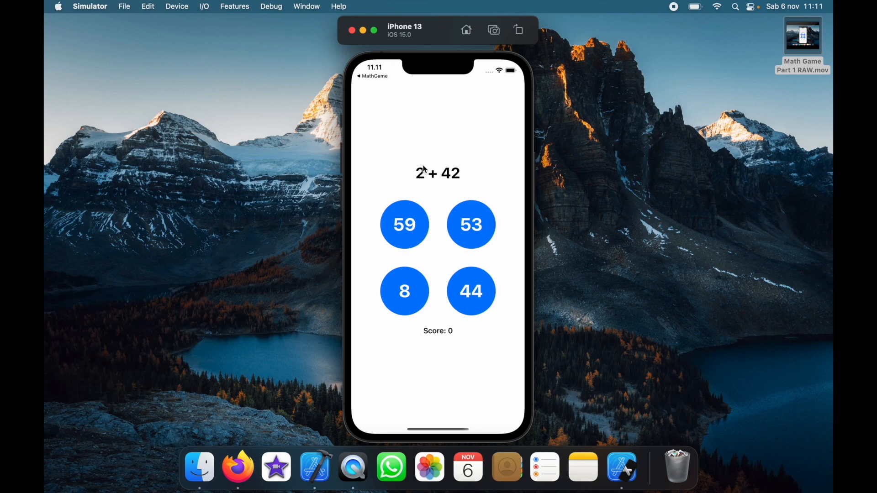
pyautogui.moveTo(498, 302)
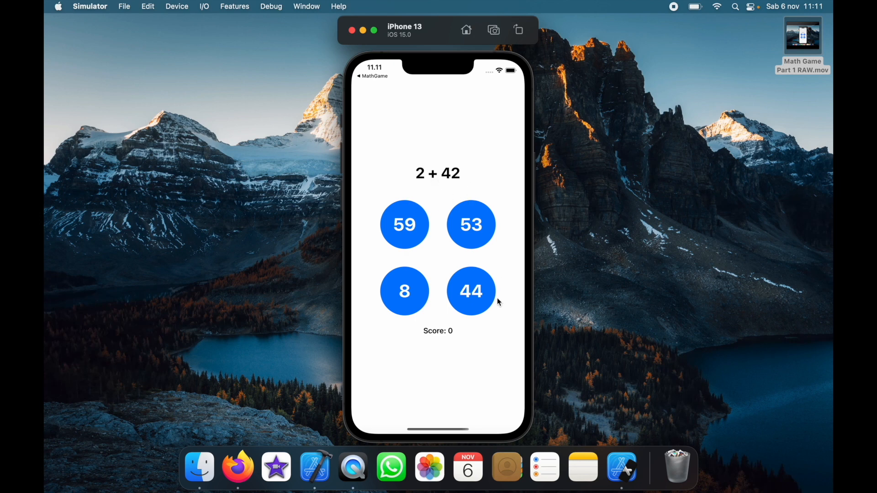
# Answer questions like 2 + 42 and 36 + 5, including one wrong tap.
pyautogui.click(470, 290)
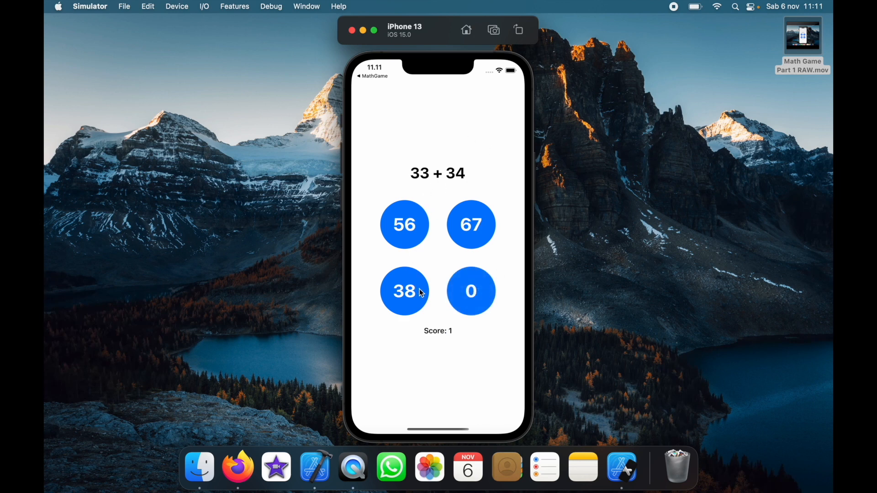
pyautogui.click(470, 224)
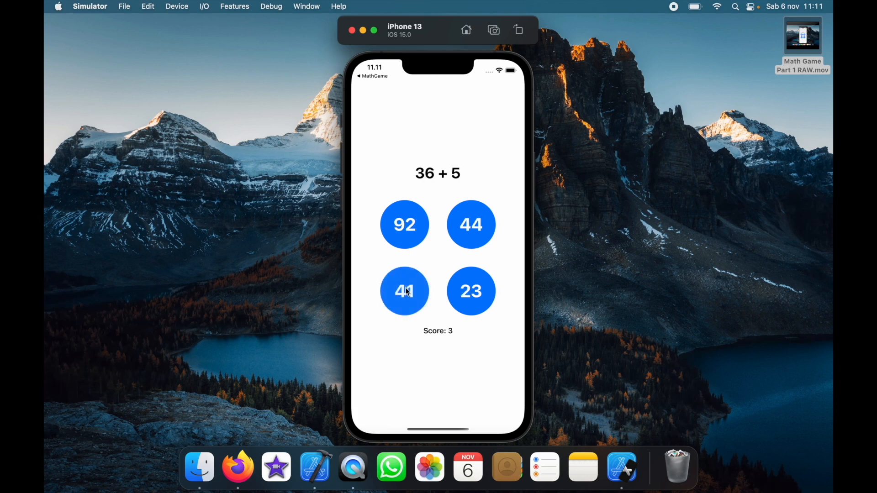
pyautogui.click(404, 291)
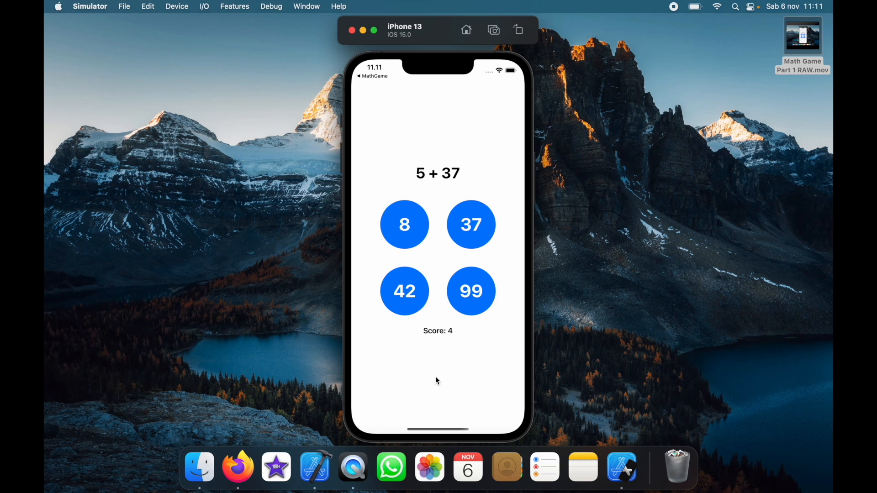
pyautogui.moveTo(454, 349)
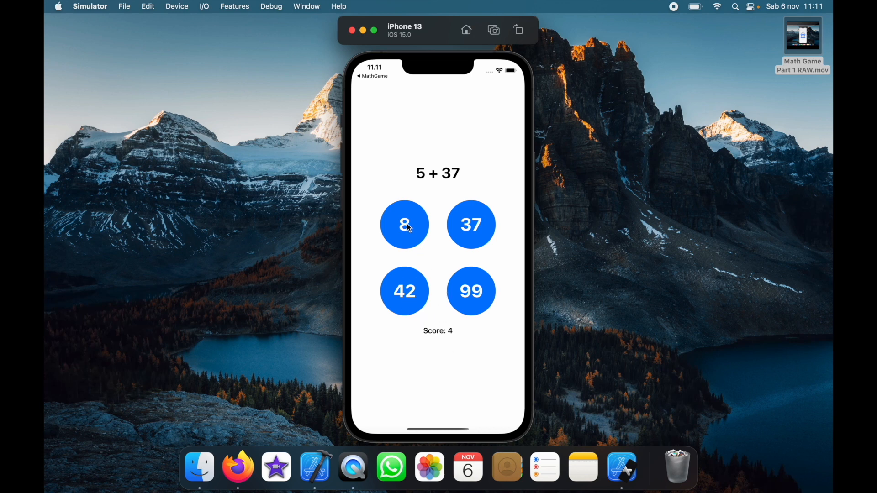
pyautogui.click(404, 224)
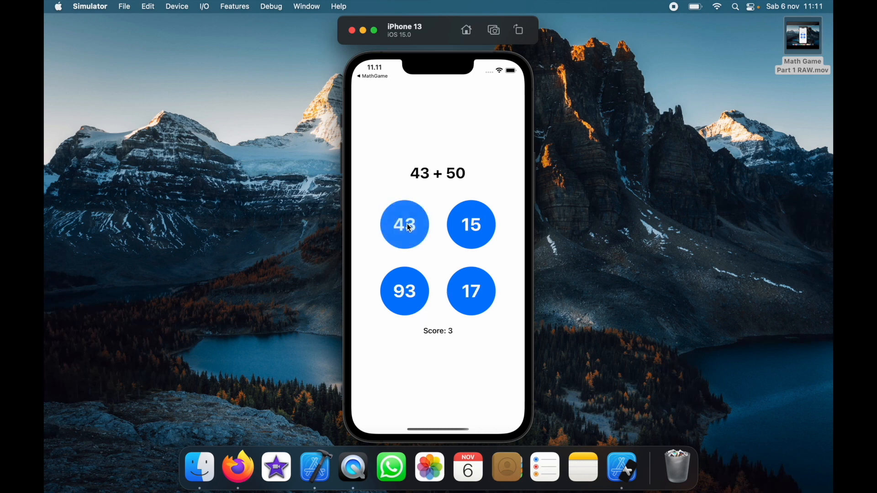
pyautogui.click(404, 224)
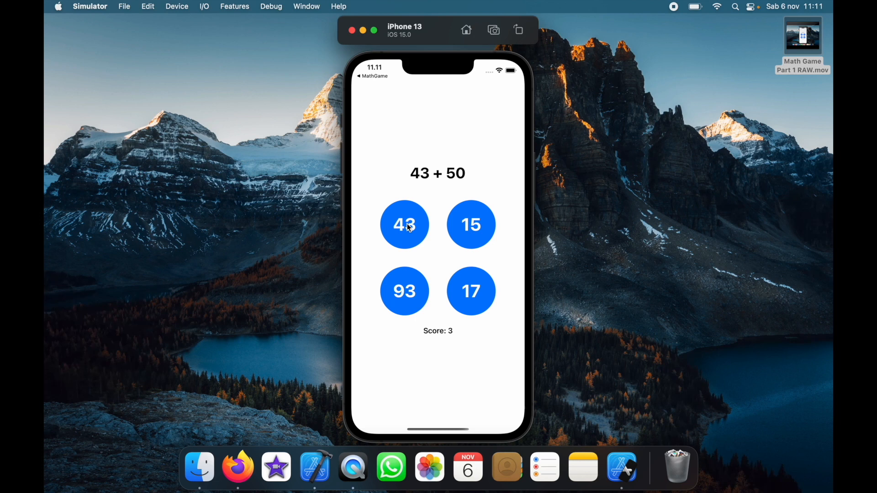